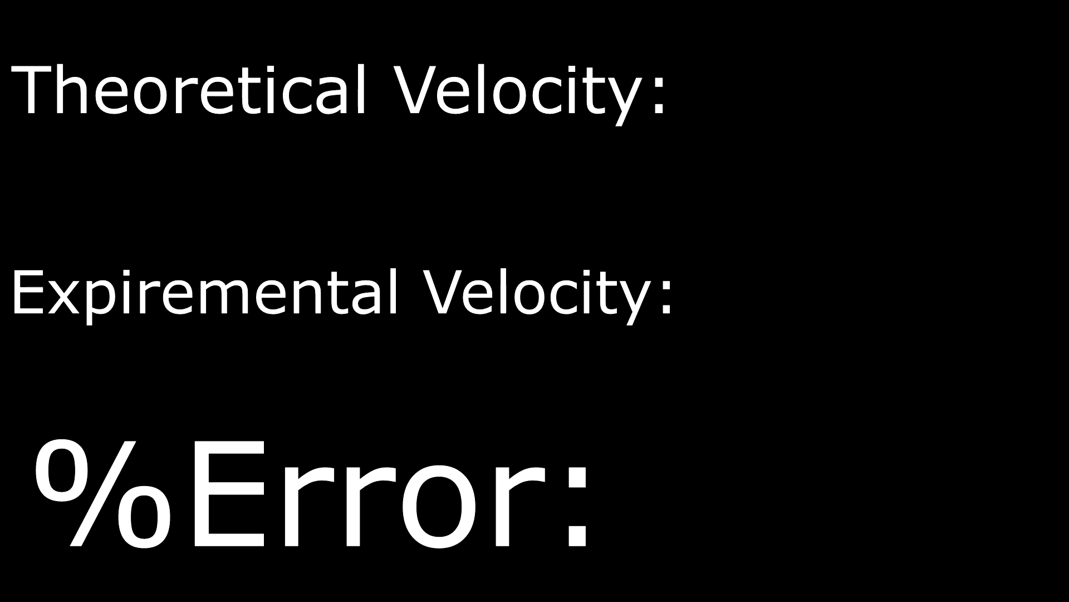
pyautogui.write('2.4m/s')
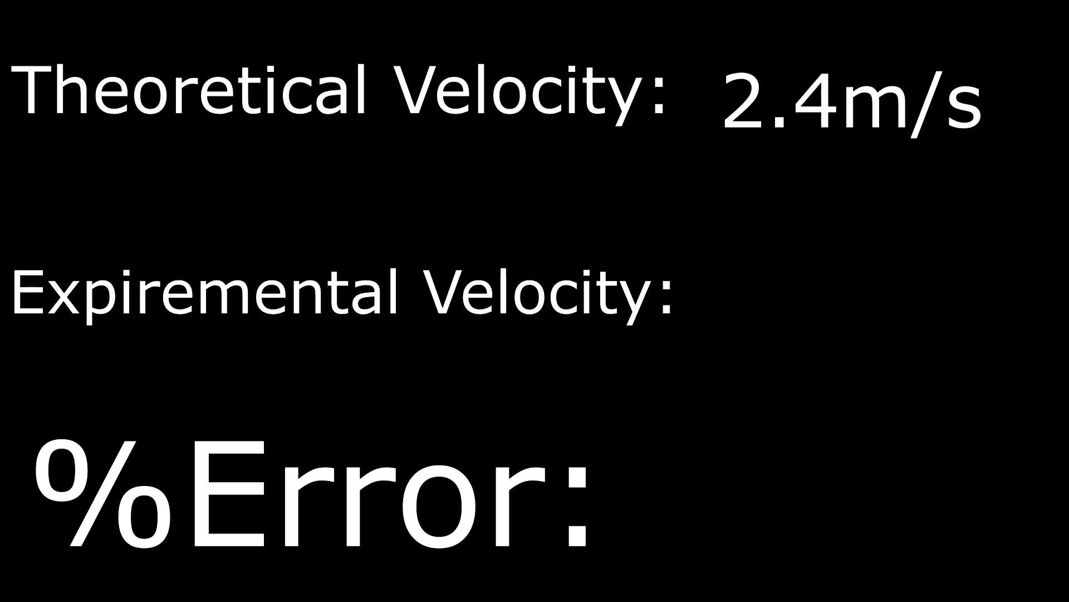
pyautogui.write('0.9m/s')
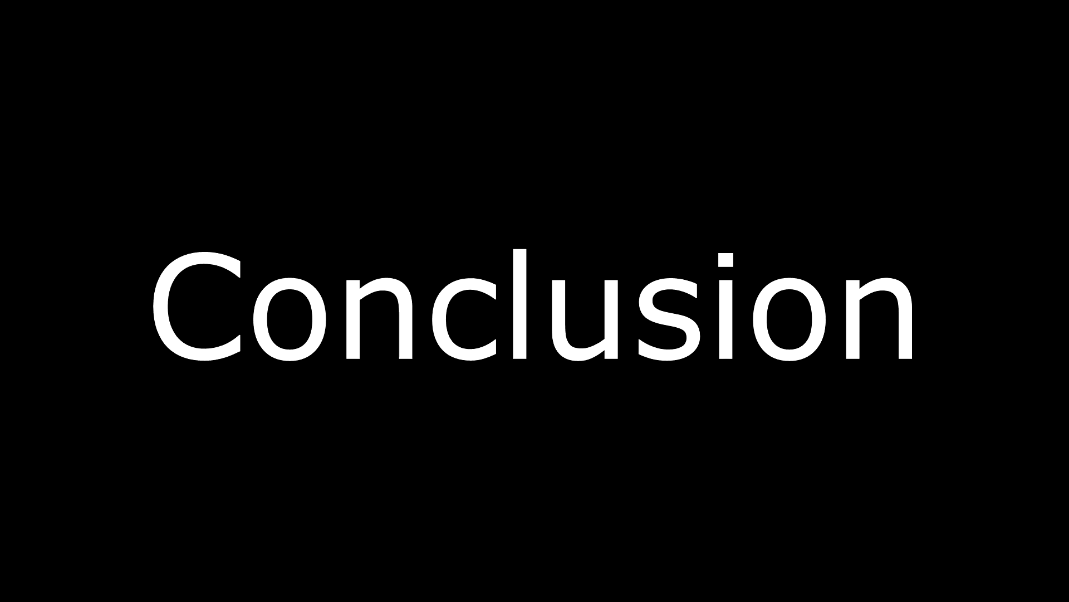
pyautogui.press('Right')
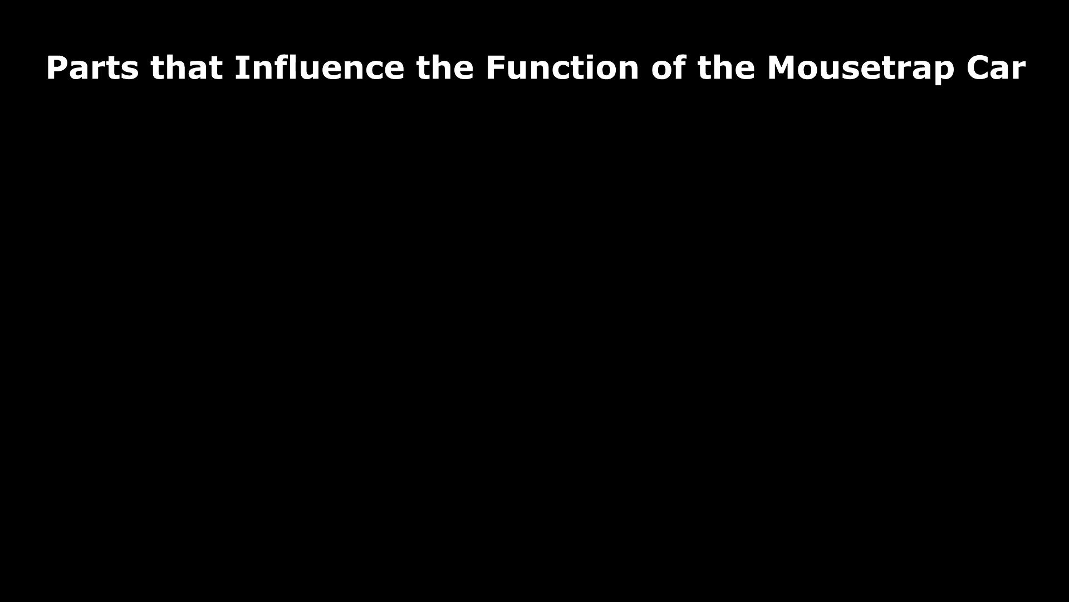